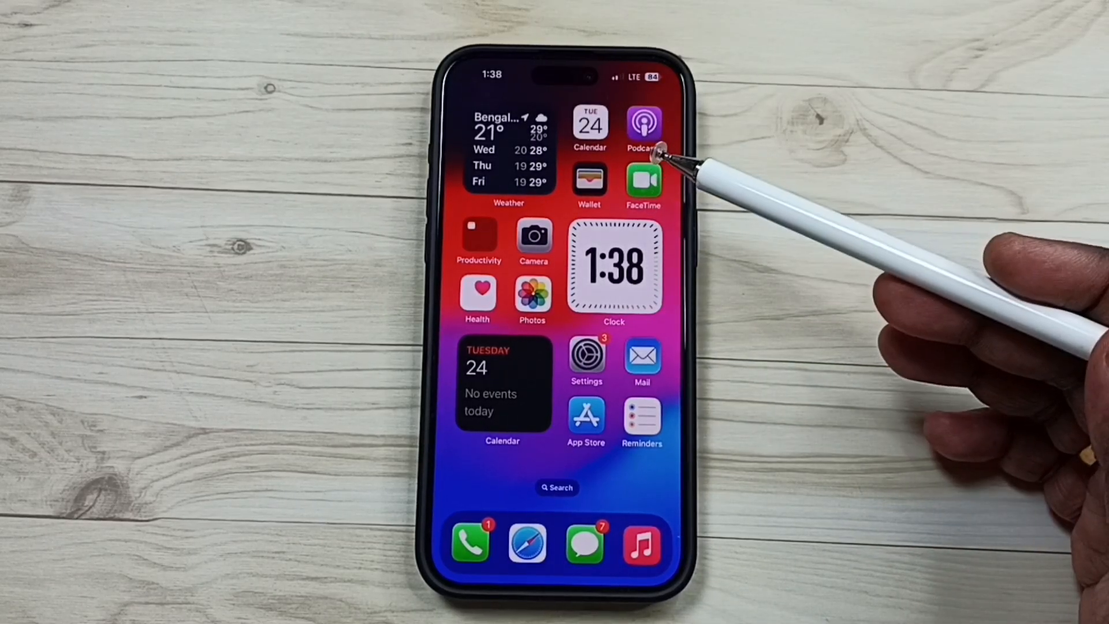
mouse_move(647, 352)
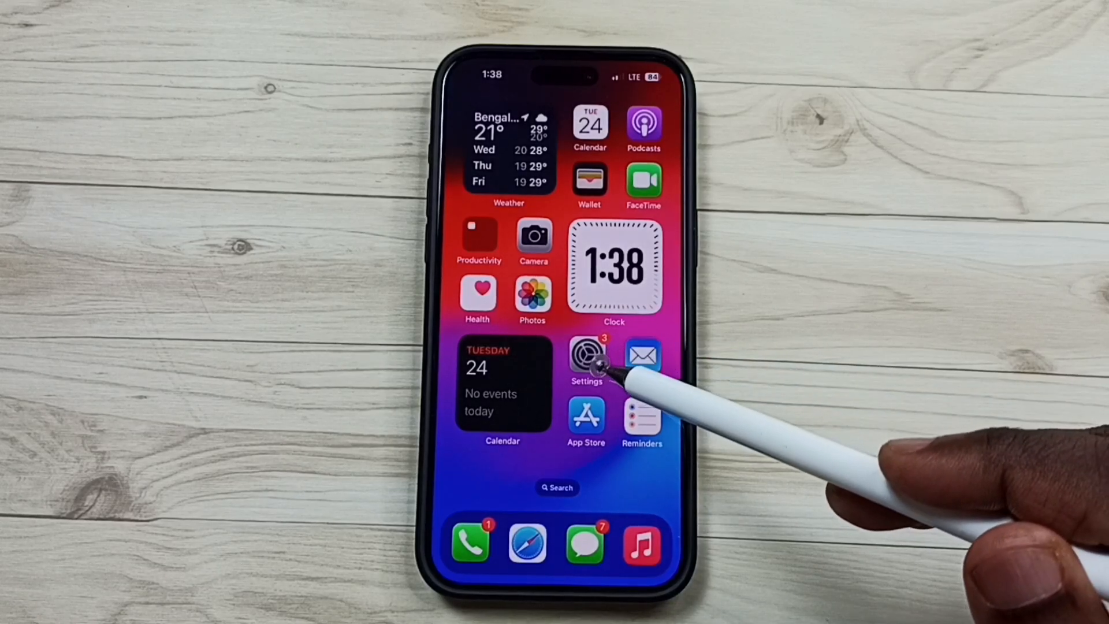
Open Settings, then Mobile Service, then the Jio SIM's Voice & Data options
left_click(586, 355)
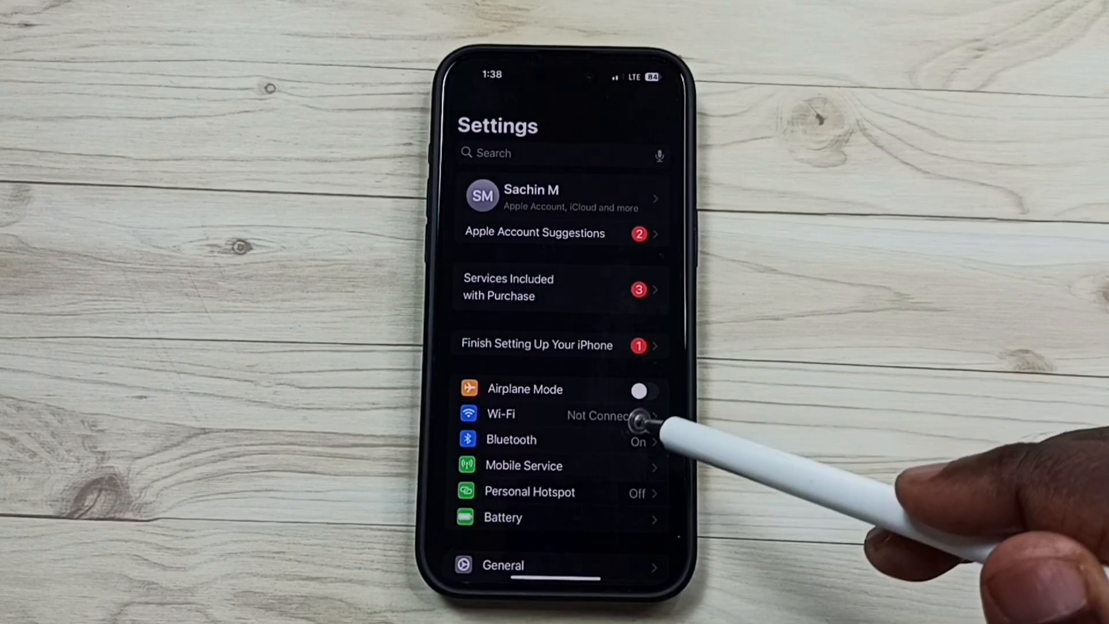
left_click(524, 465)
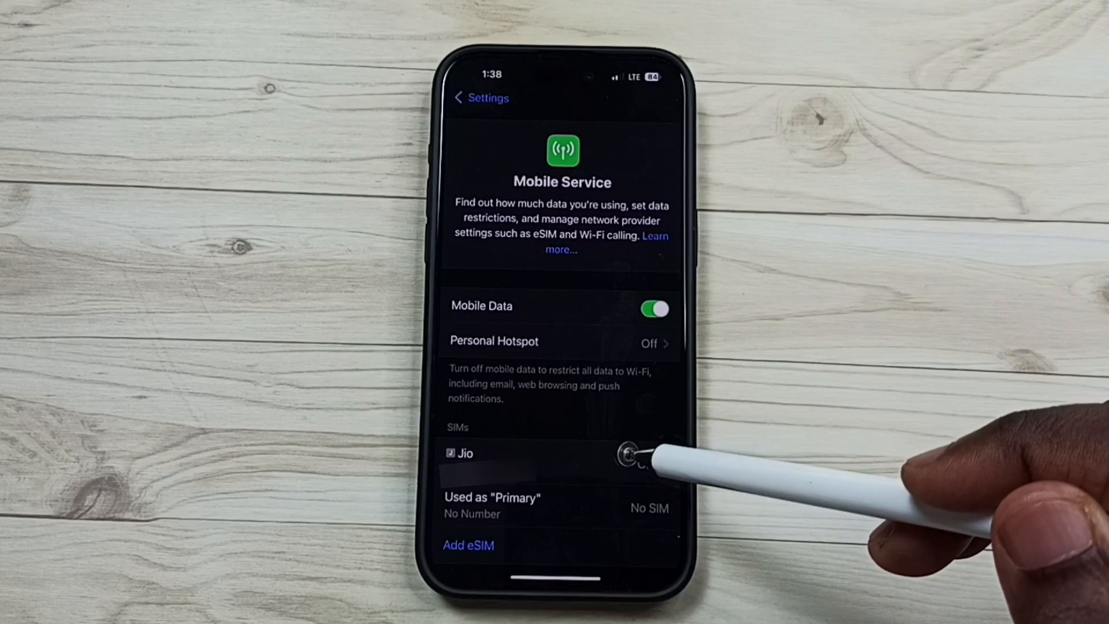
left_click(463, 454)
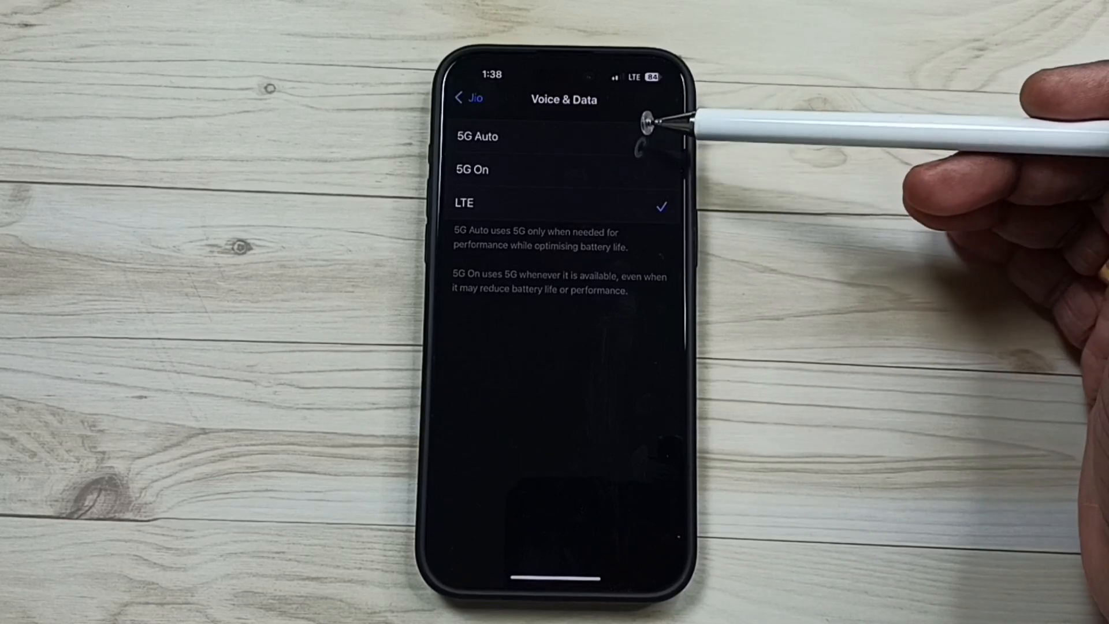
Select 5G On for the Jio SIM's Voice & Data, with Voice Over 5G Standalone on
left_click(476, 137)
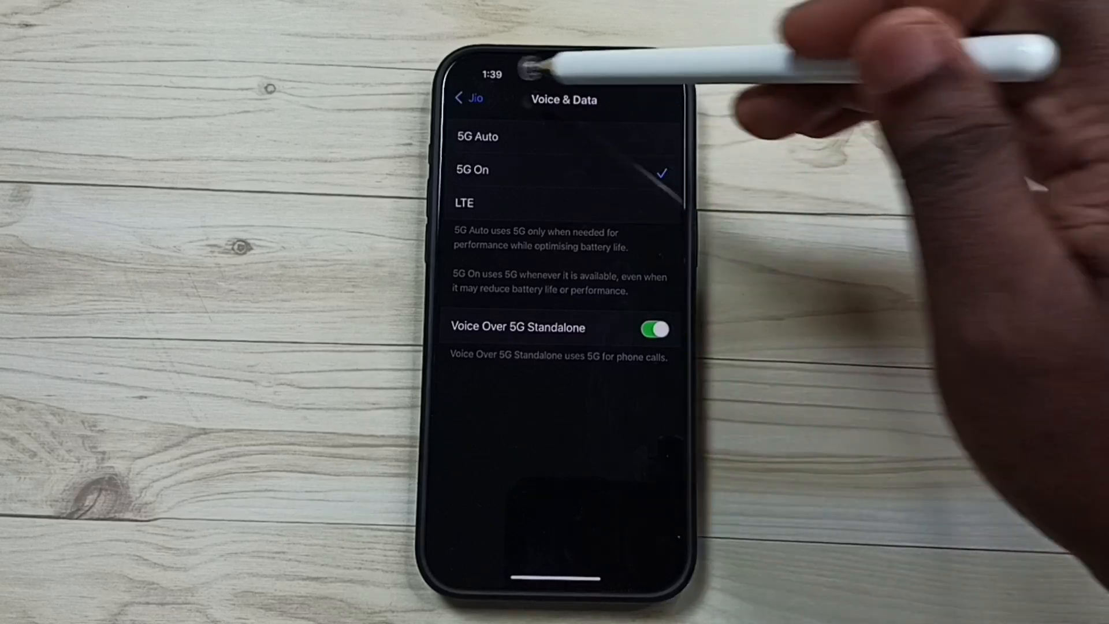
Go back through the Jio SIM page to Mobile Service, with Mobile Data still on
left_click(470, 98)
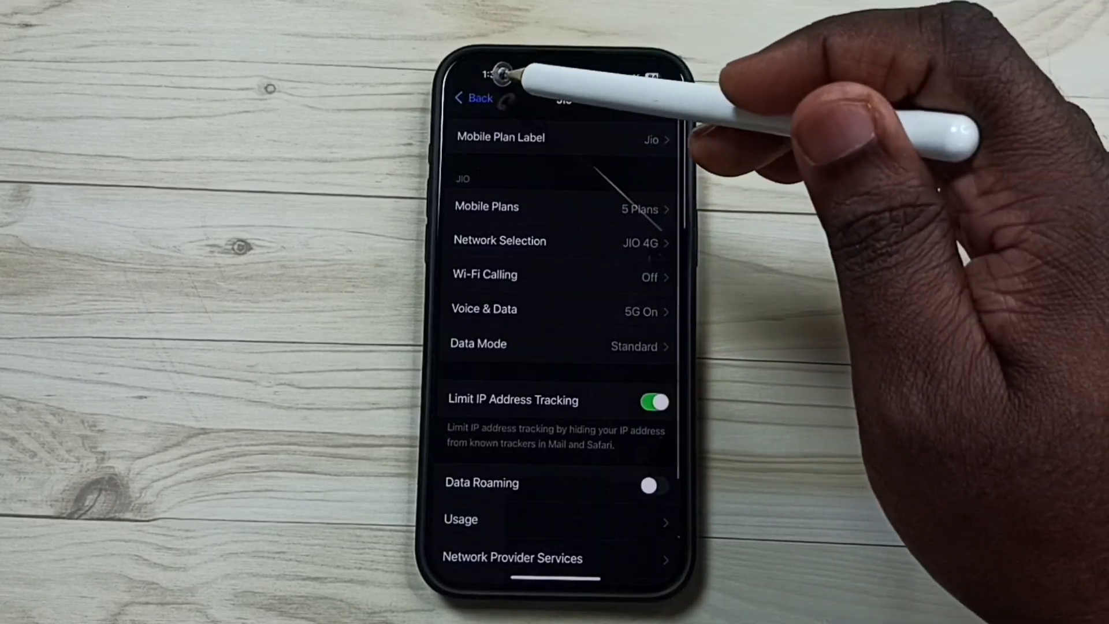
left_click(475, 98)
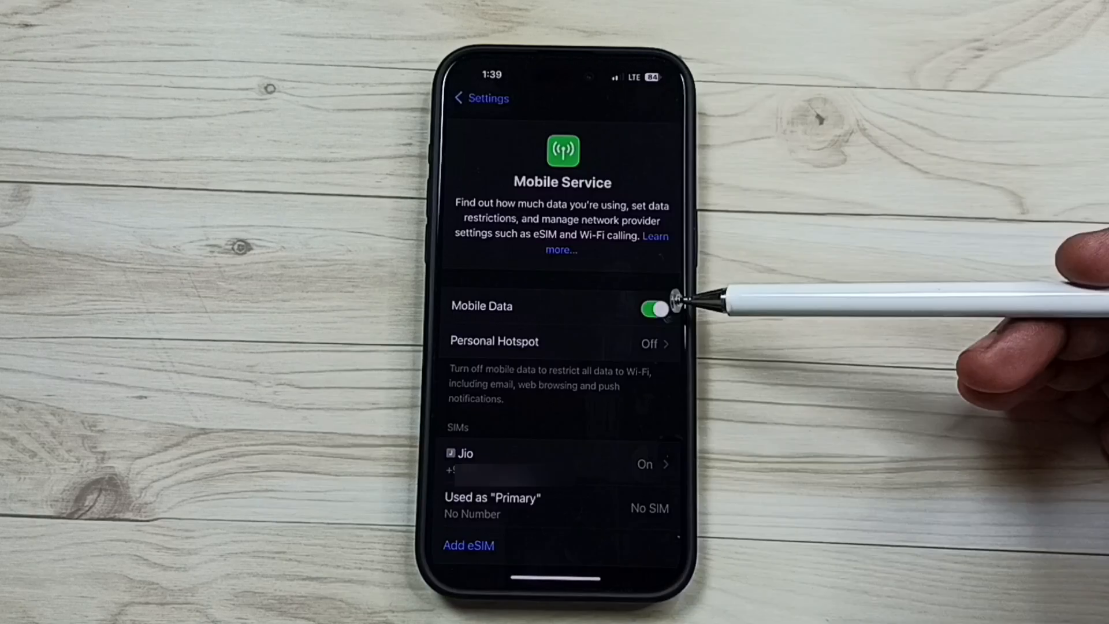